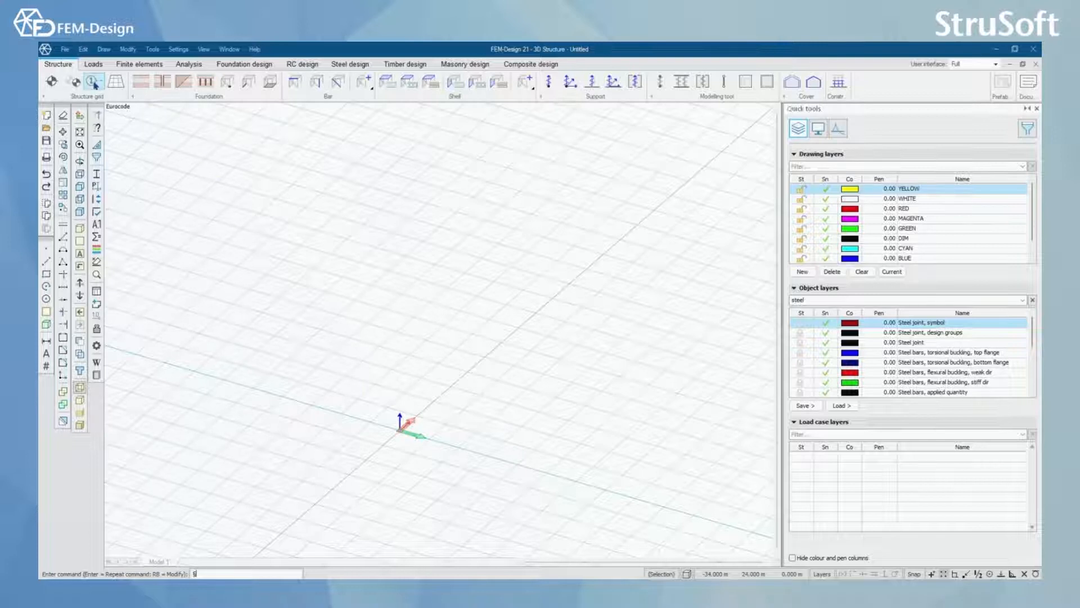
mouse_move(86, 82)
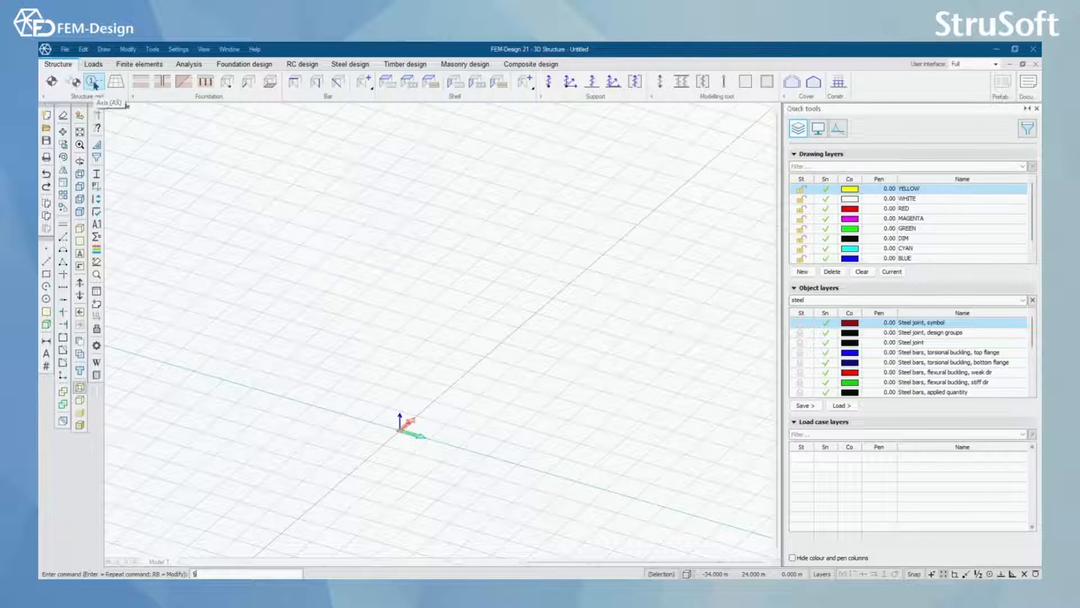
Draw single grid axes 1, 2 and 3 with the Axis tool.
click(96, 83)
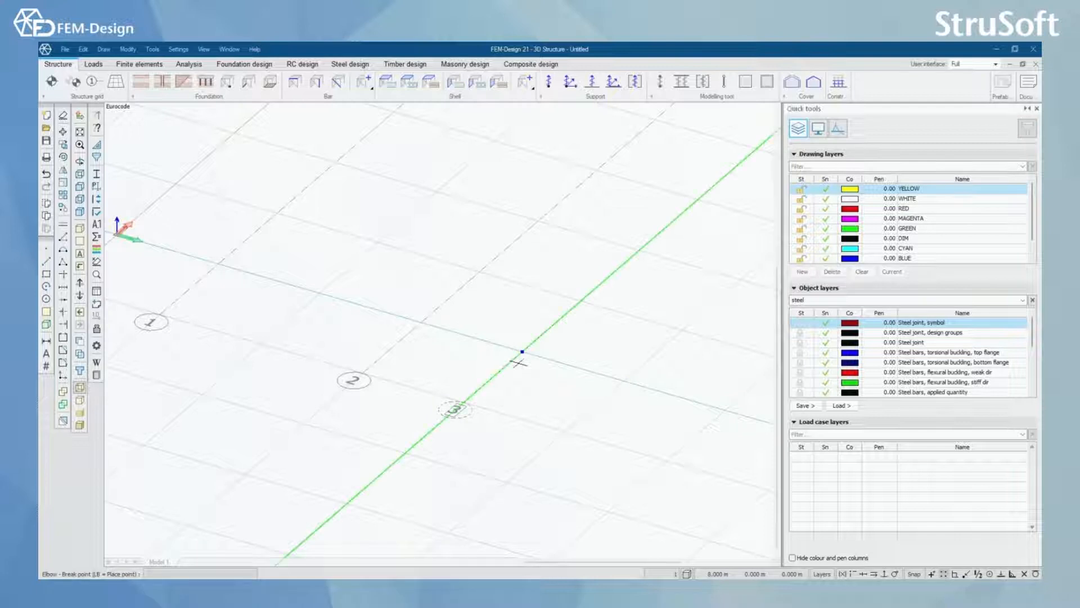
Erase the hand-drawn numbered axes from the model.
right_click(519, 351)
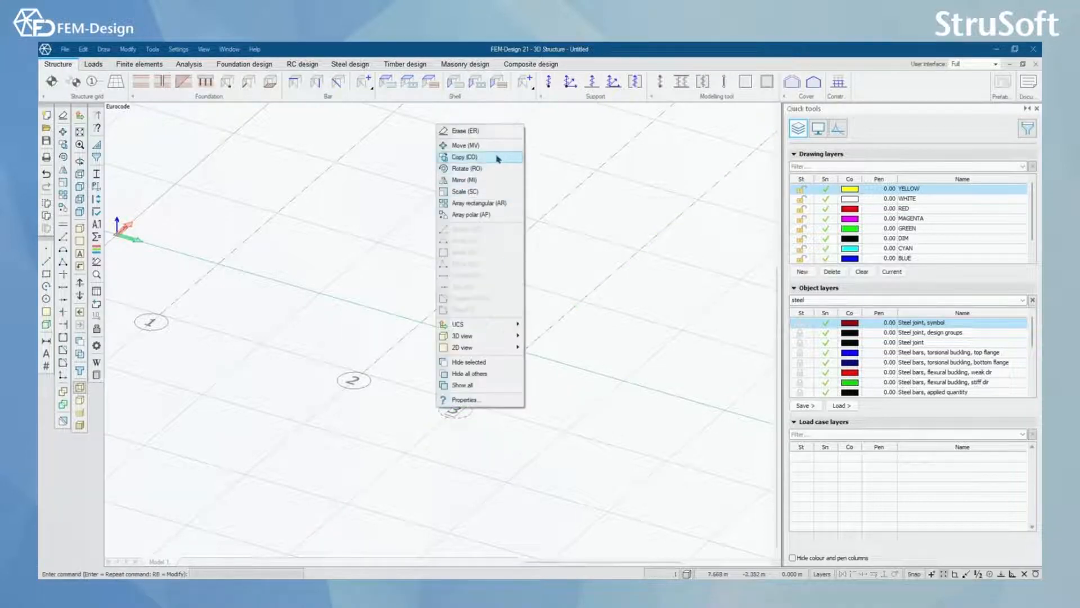
click(466, 145)
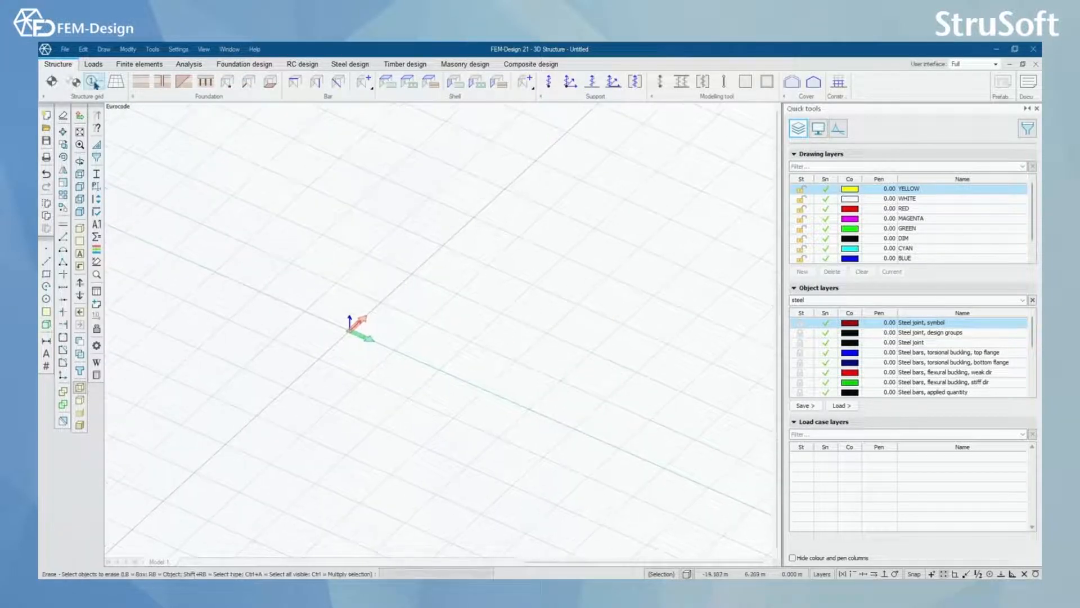
Restart the Axis tool and enter multiple-axes distances 4*4, 2*6, 3.
click(93, 82)
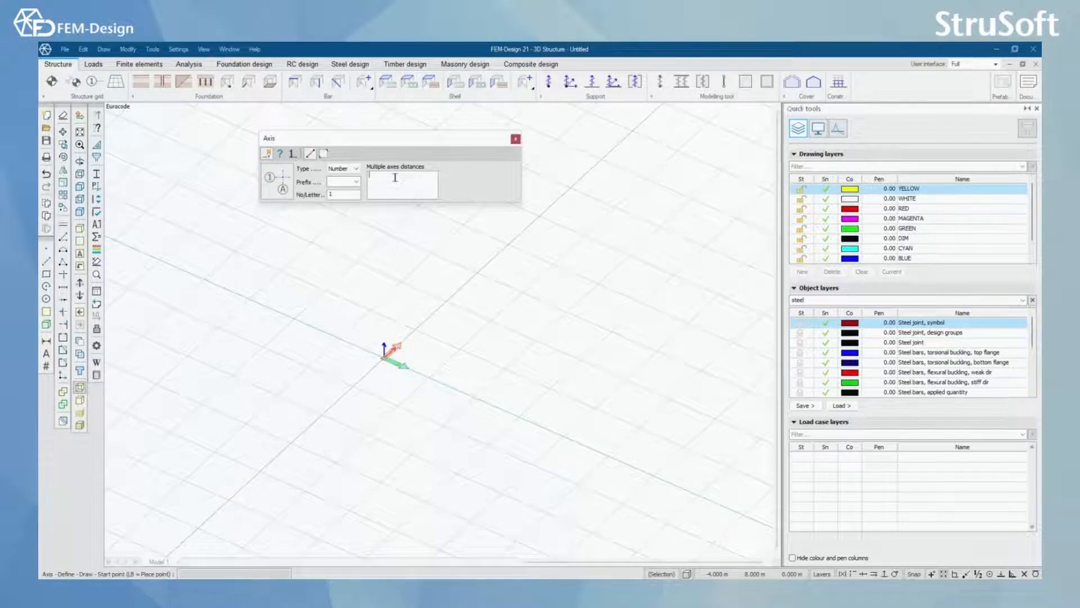
text(4)
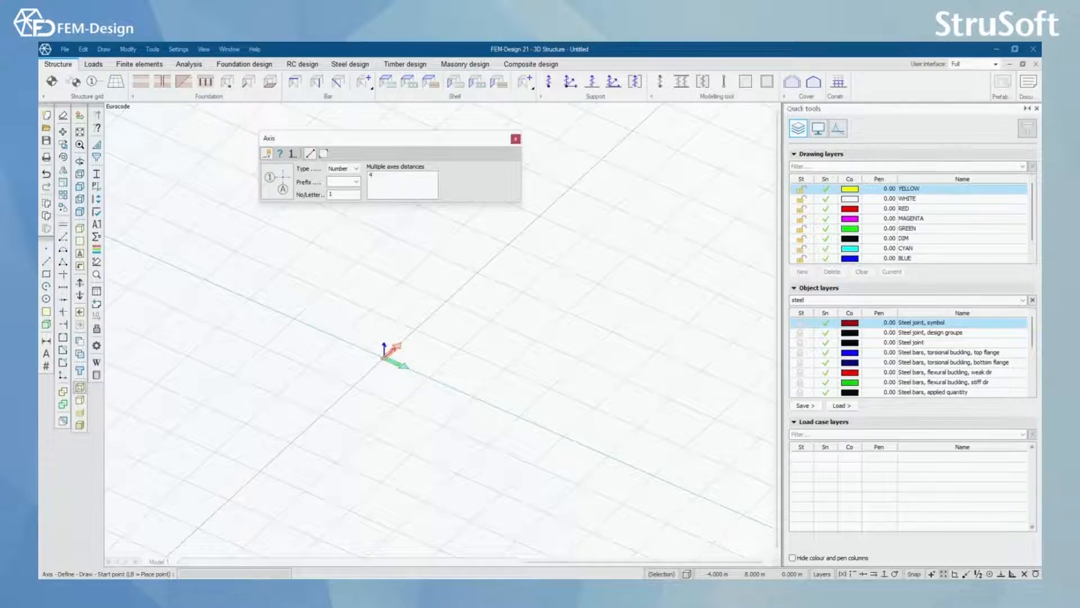
text(*4,)
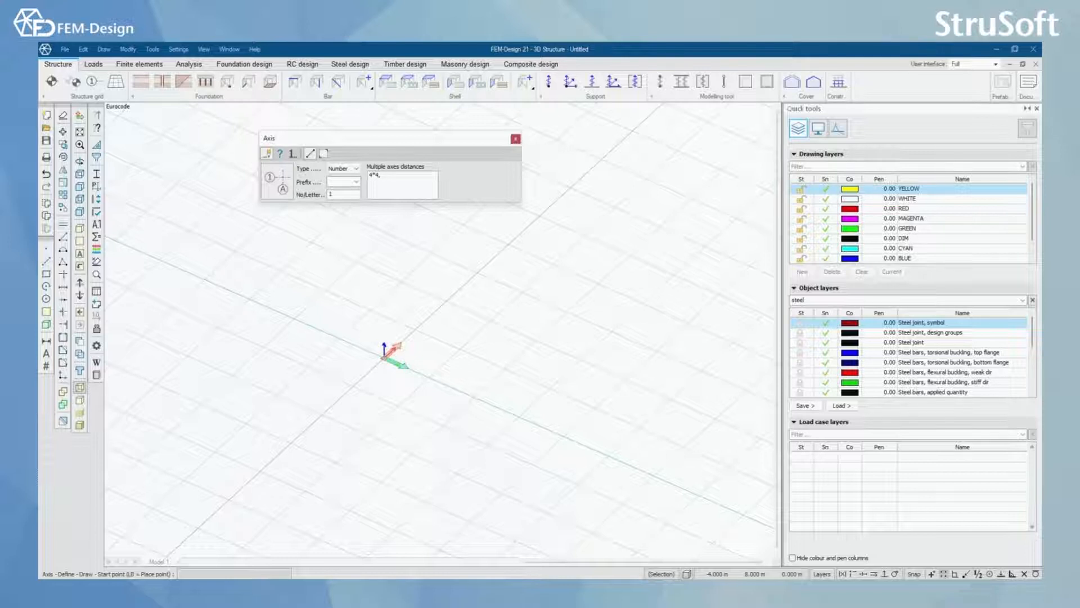
text(2*6)
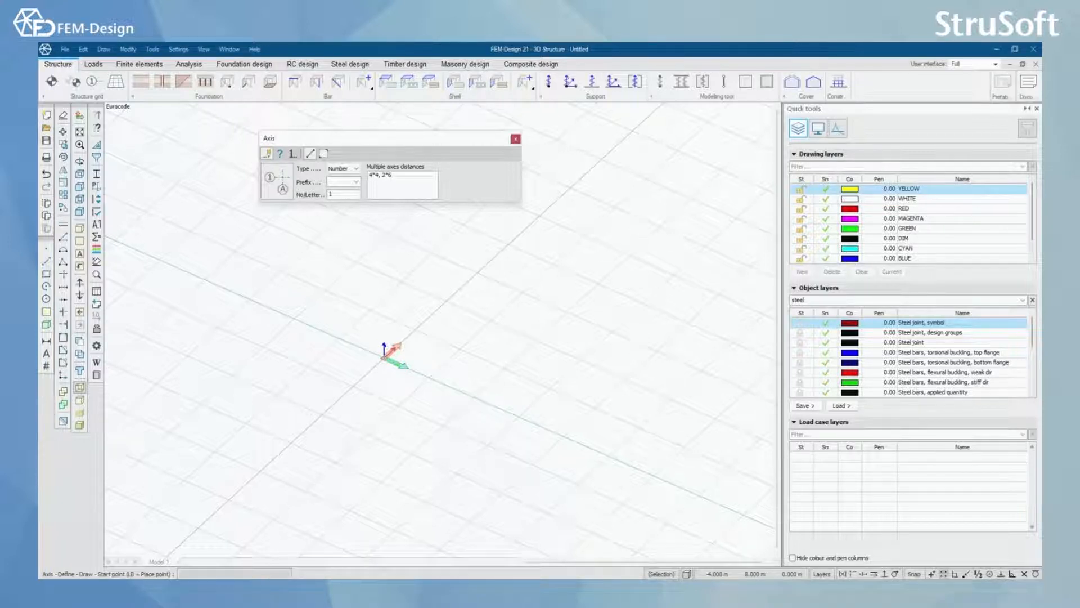
text(,)
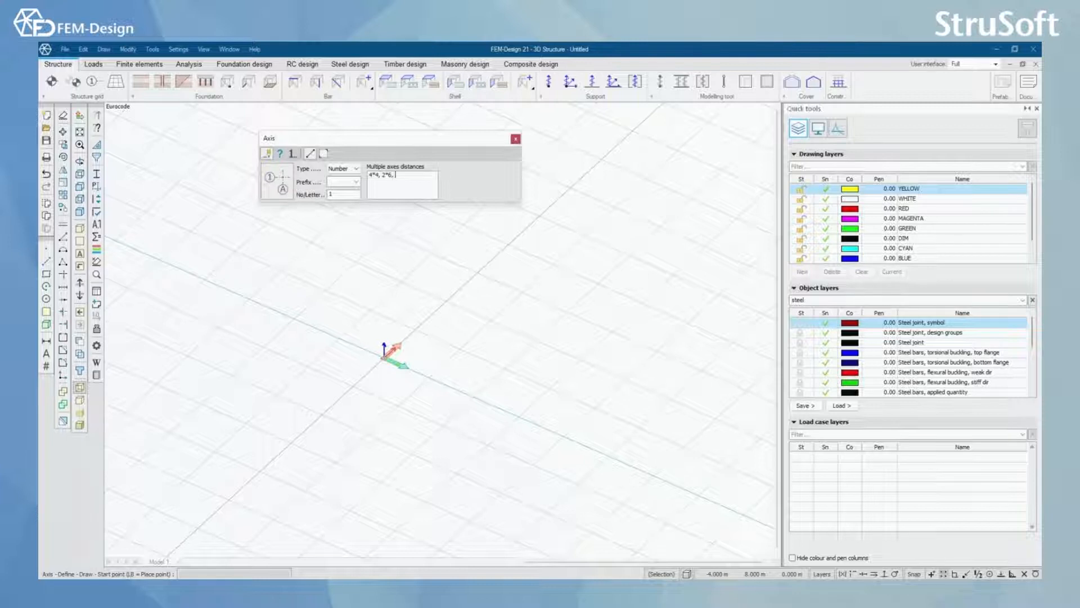
text(3)
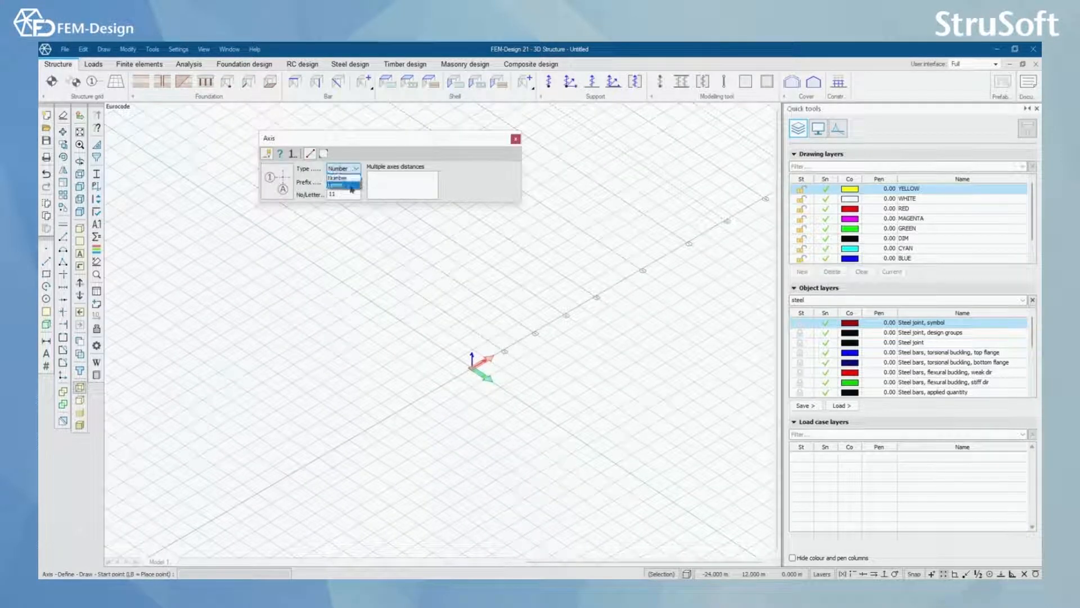
Set the axis type to Letter to draw lettered axes A to D.
click(337, 186)
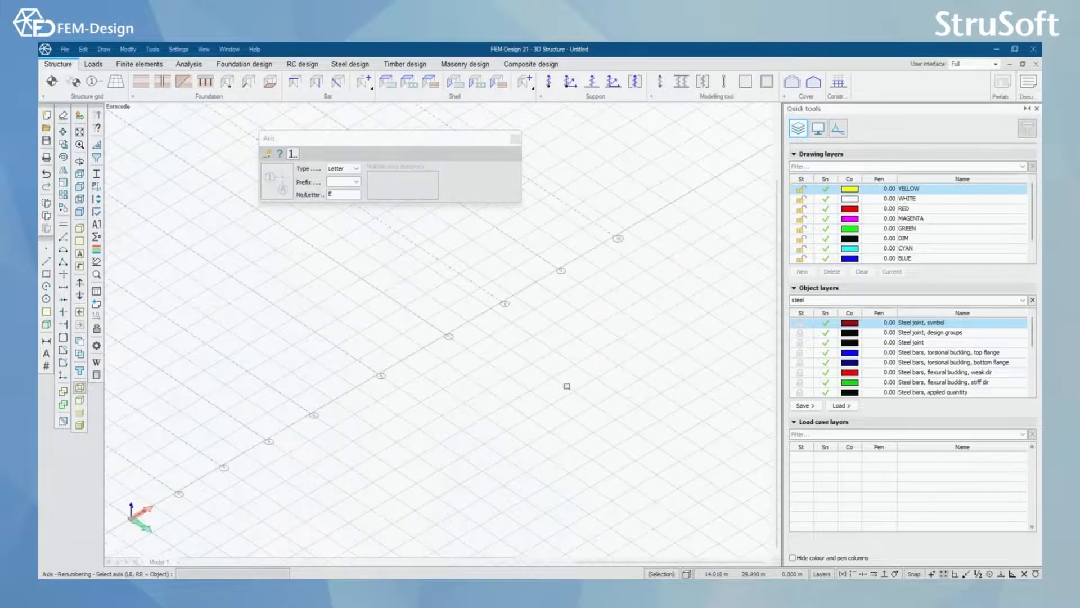
Renumber the selected axis to 11, then return to defining new axes.
click(342, 168)
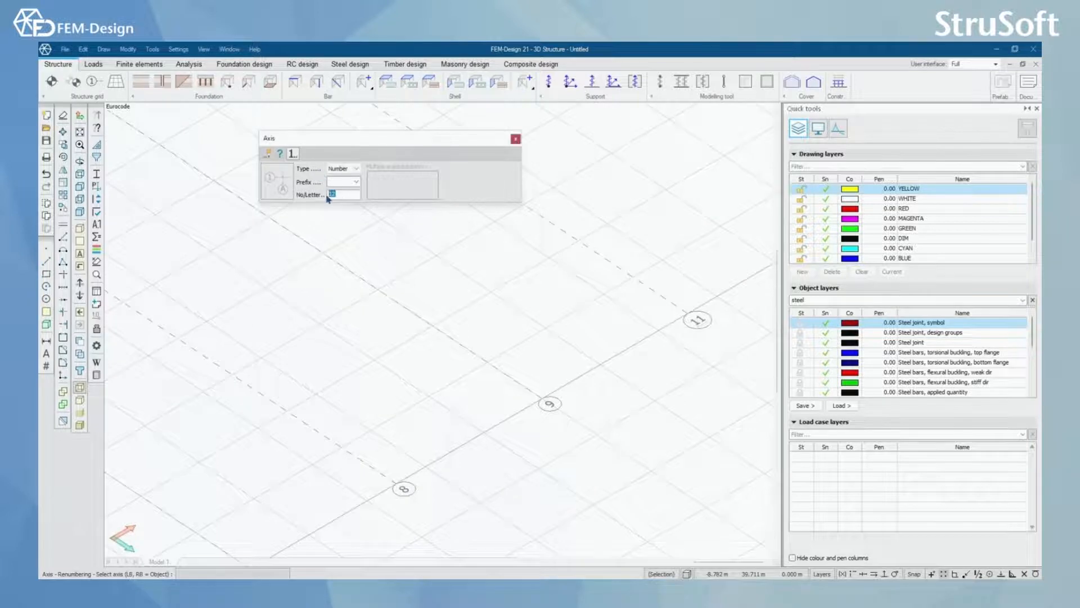
click(549, 405)
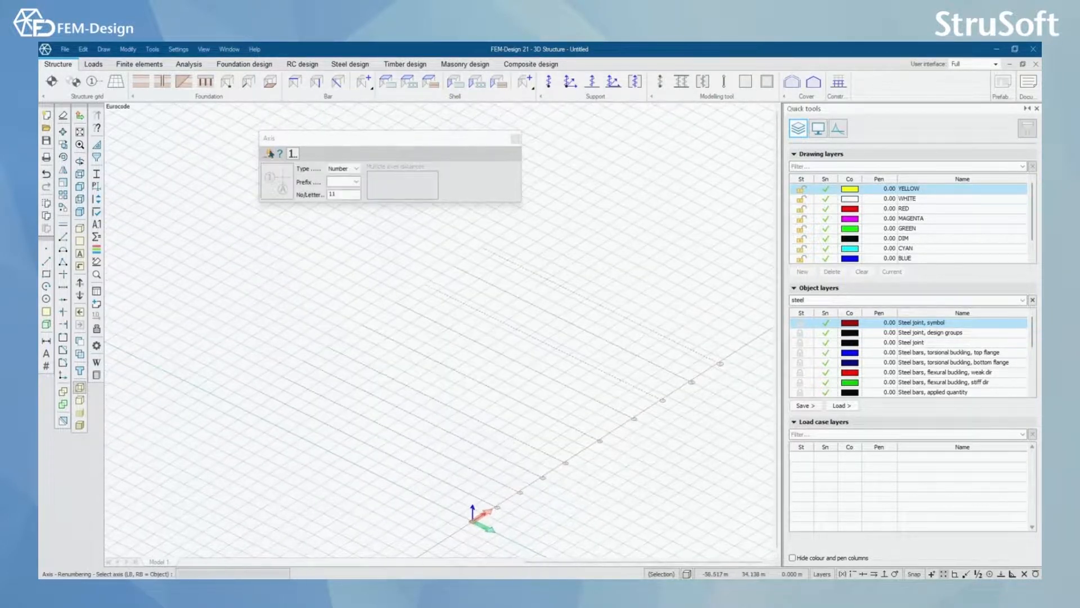
click(269, 154)
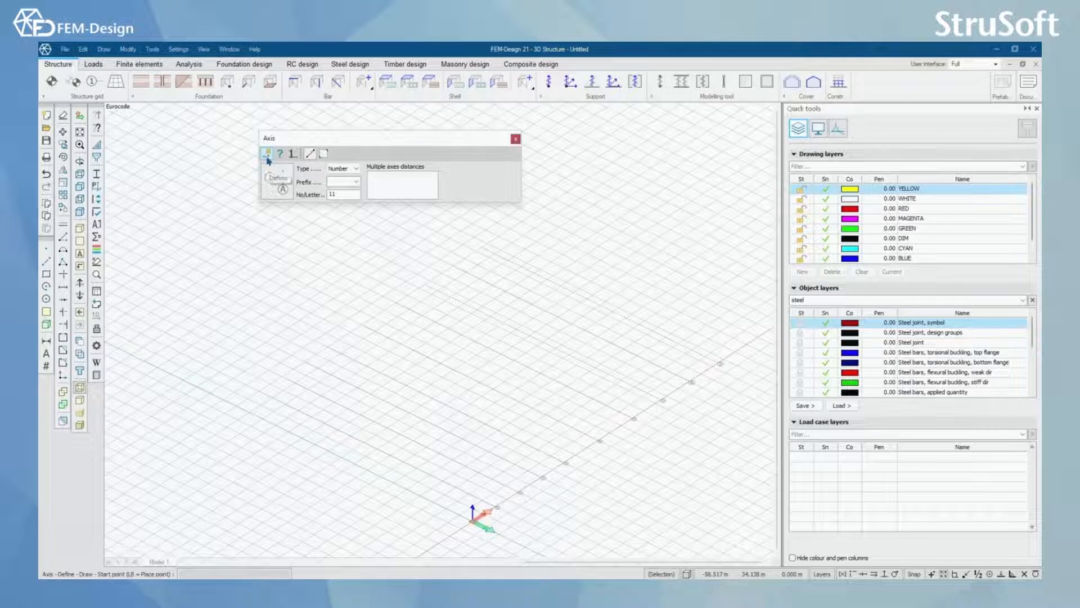